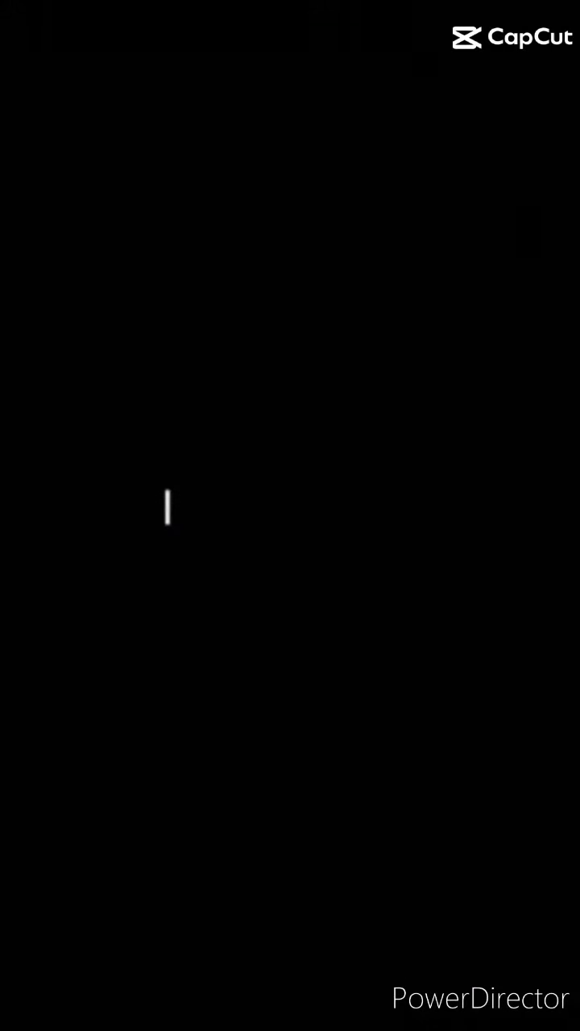
{"action": "type", "text": "I Love You"}
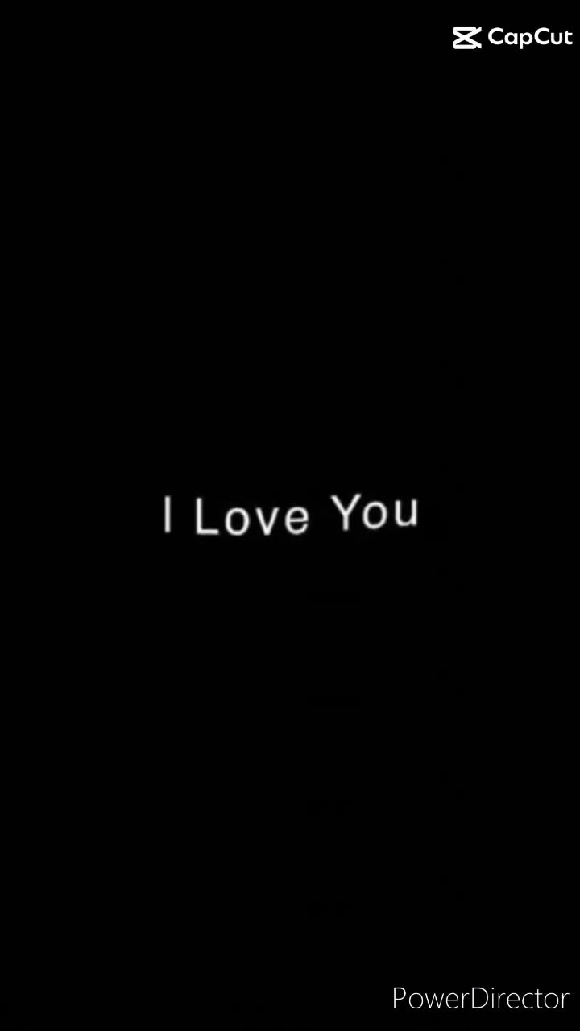